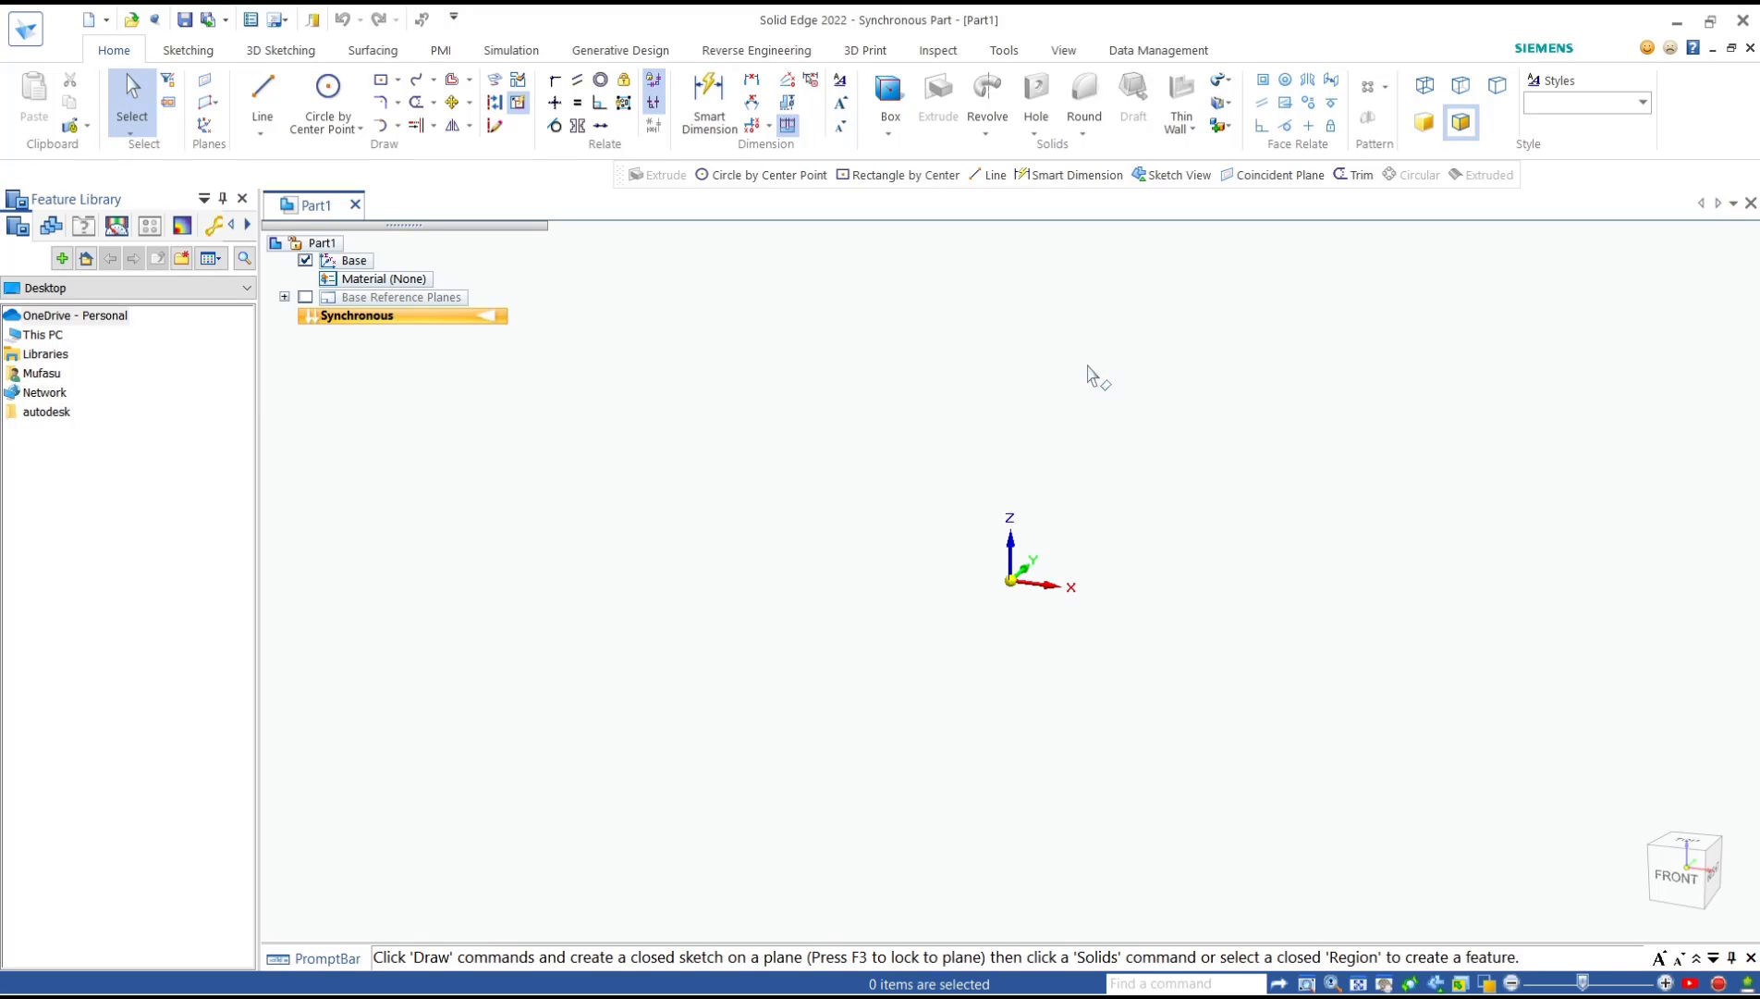
mouse_move(778, 364)
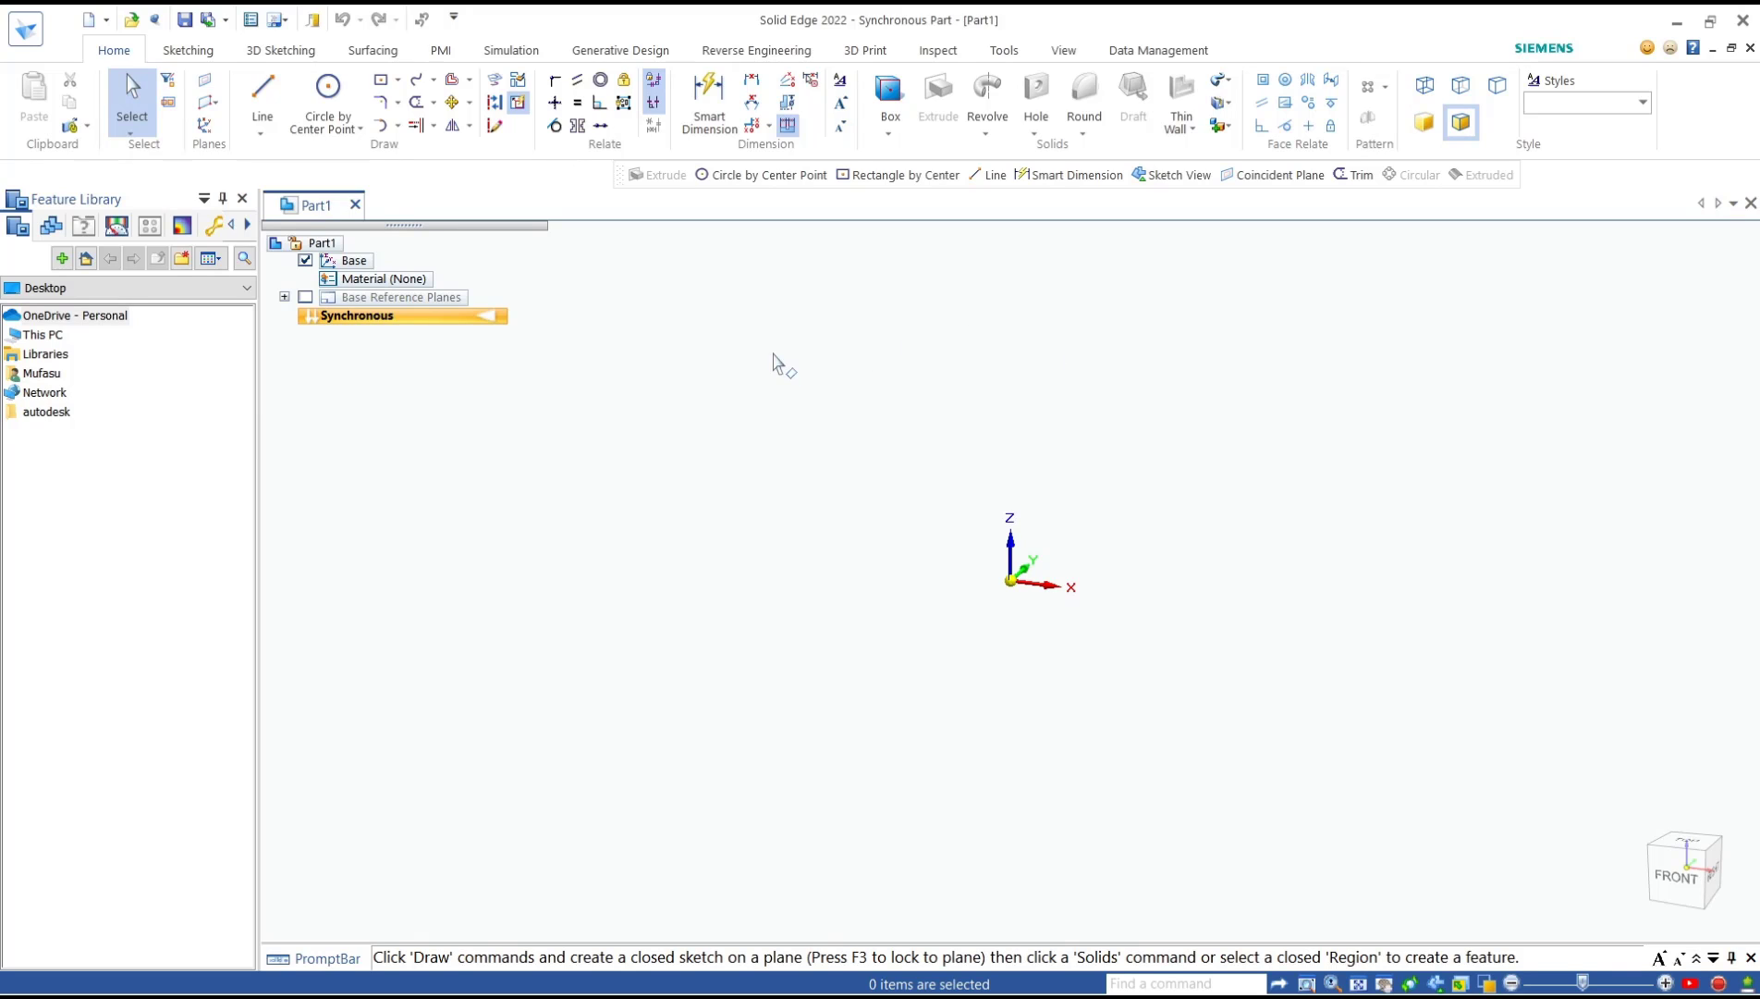
mouse_move(327, 100)
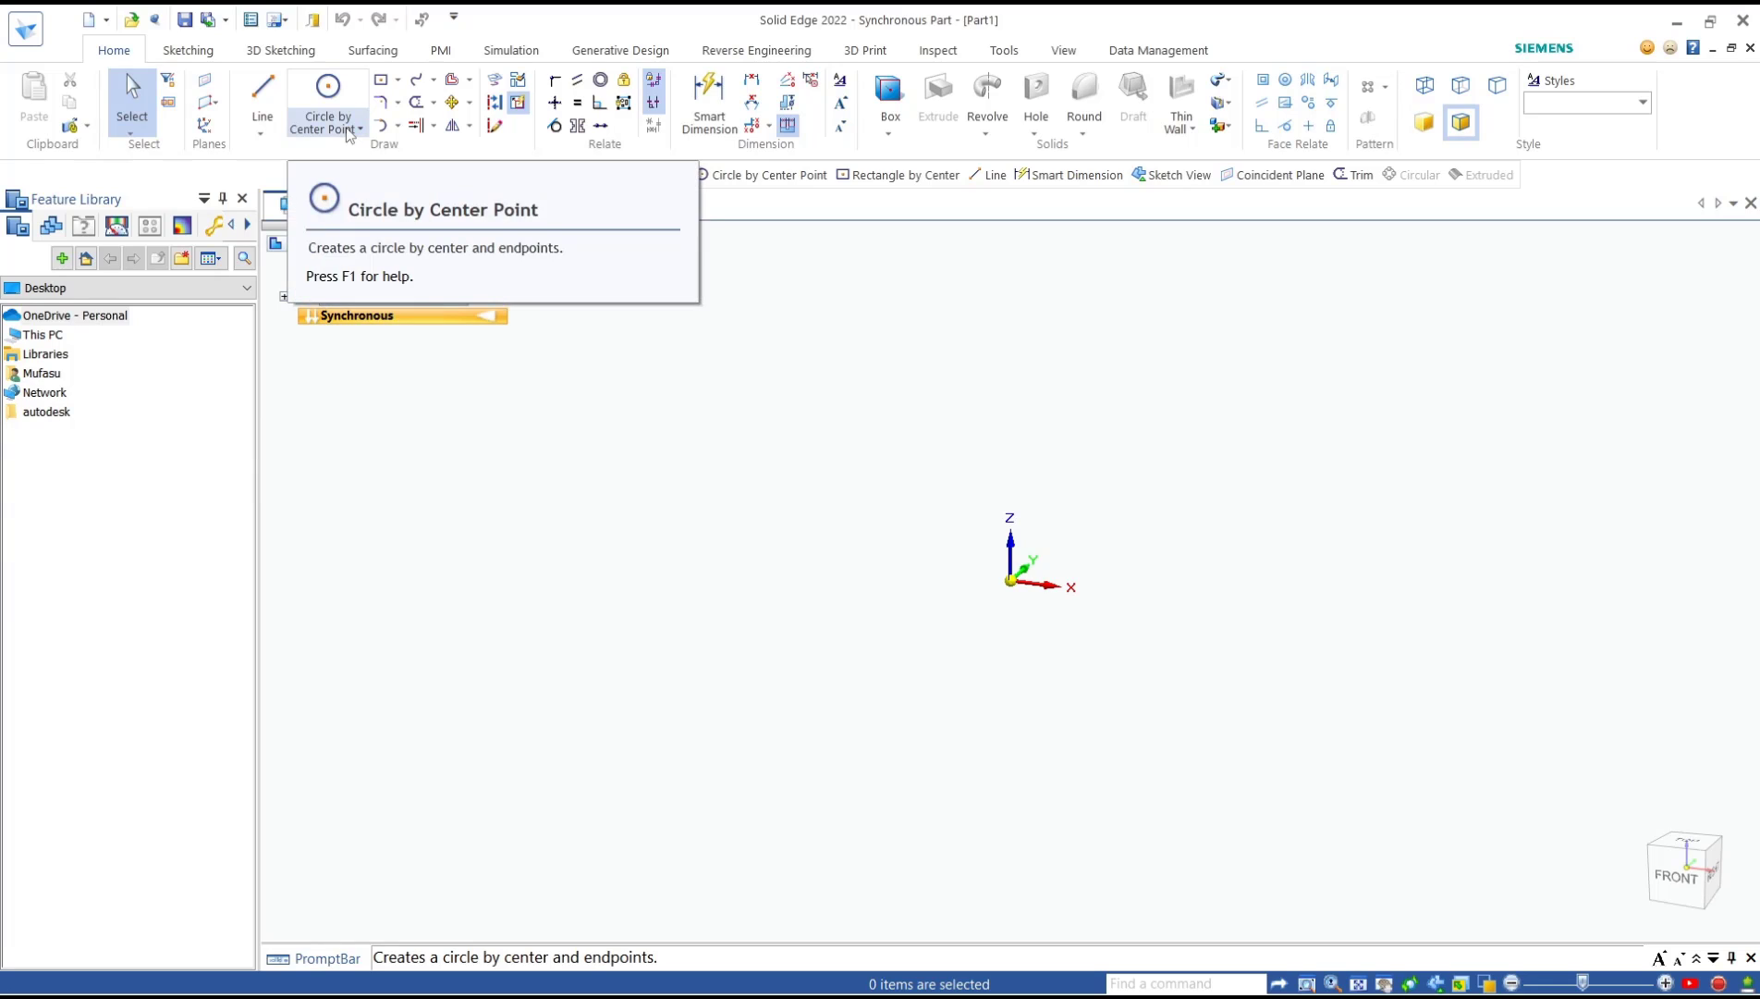
Draw a centre-point ellipse at the origin with primary axis 50 and secondary 25
click(360, 128)
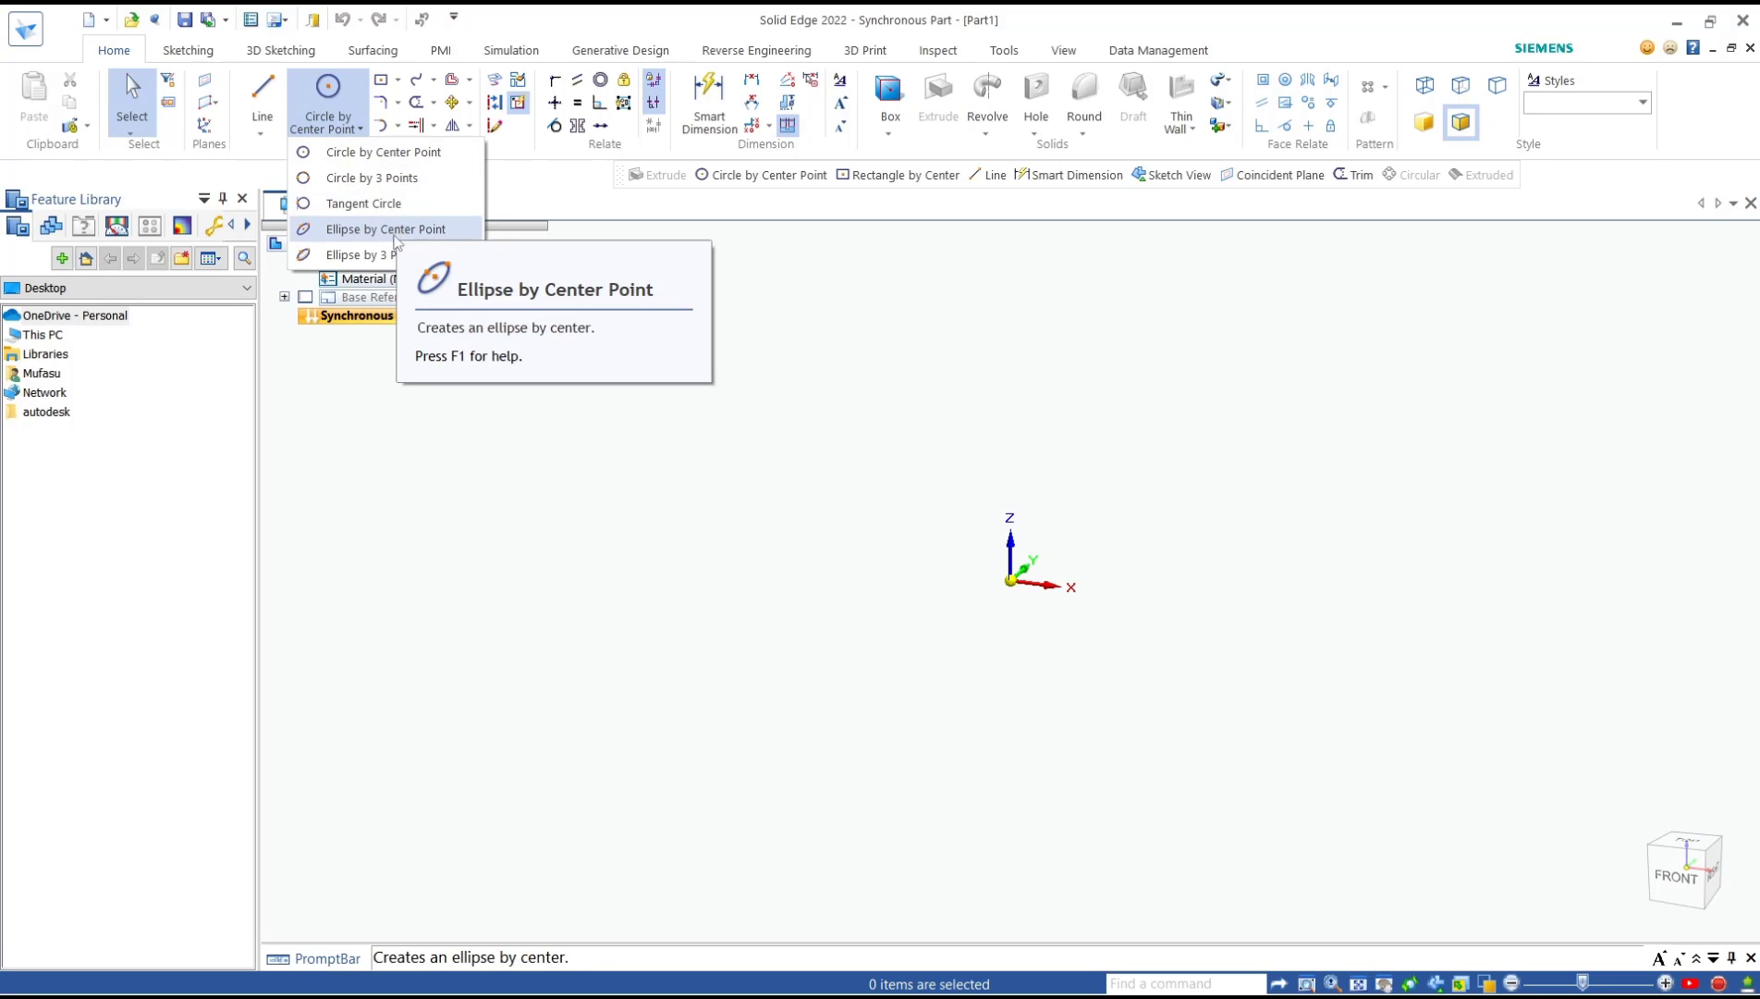
mouse_move(372, 254)
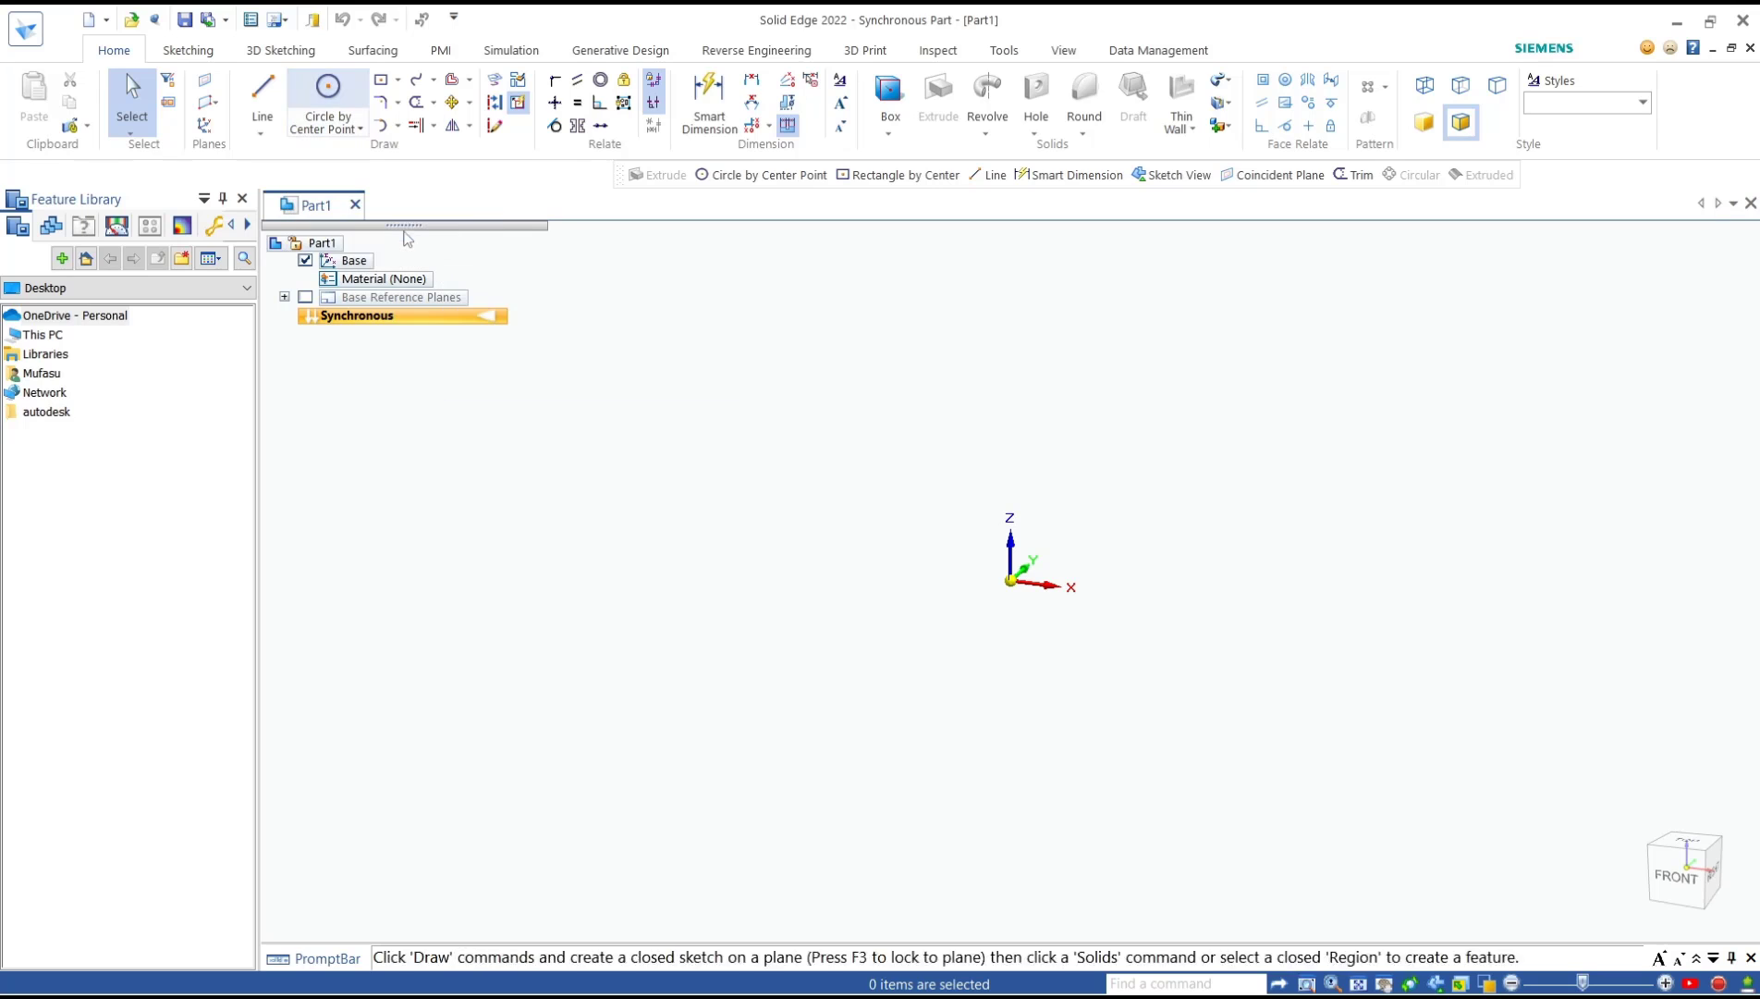
click(377, 82)
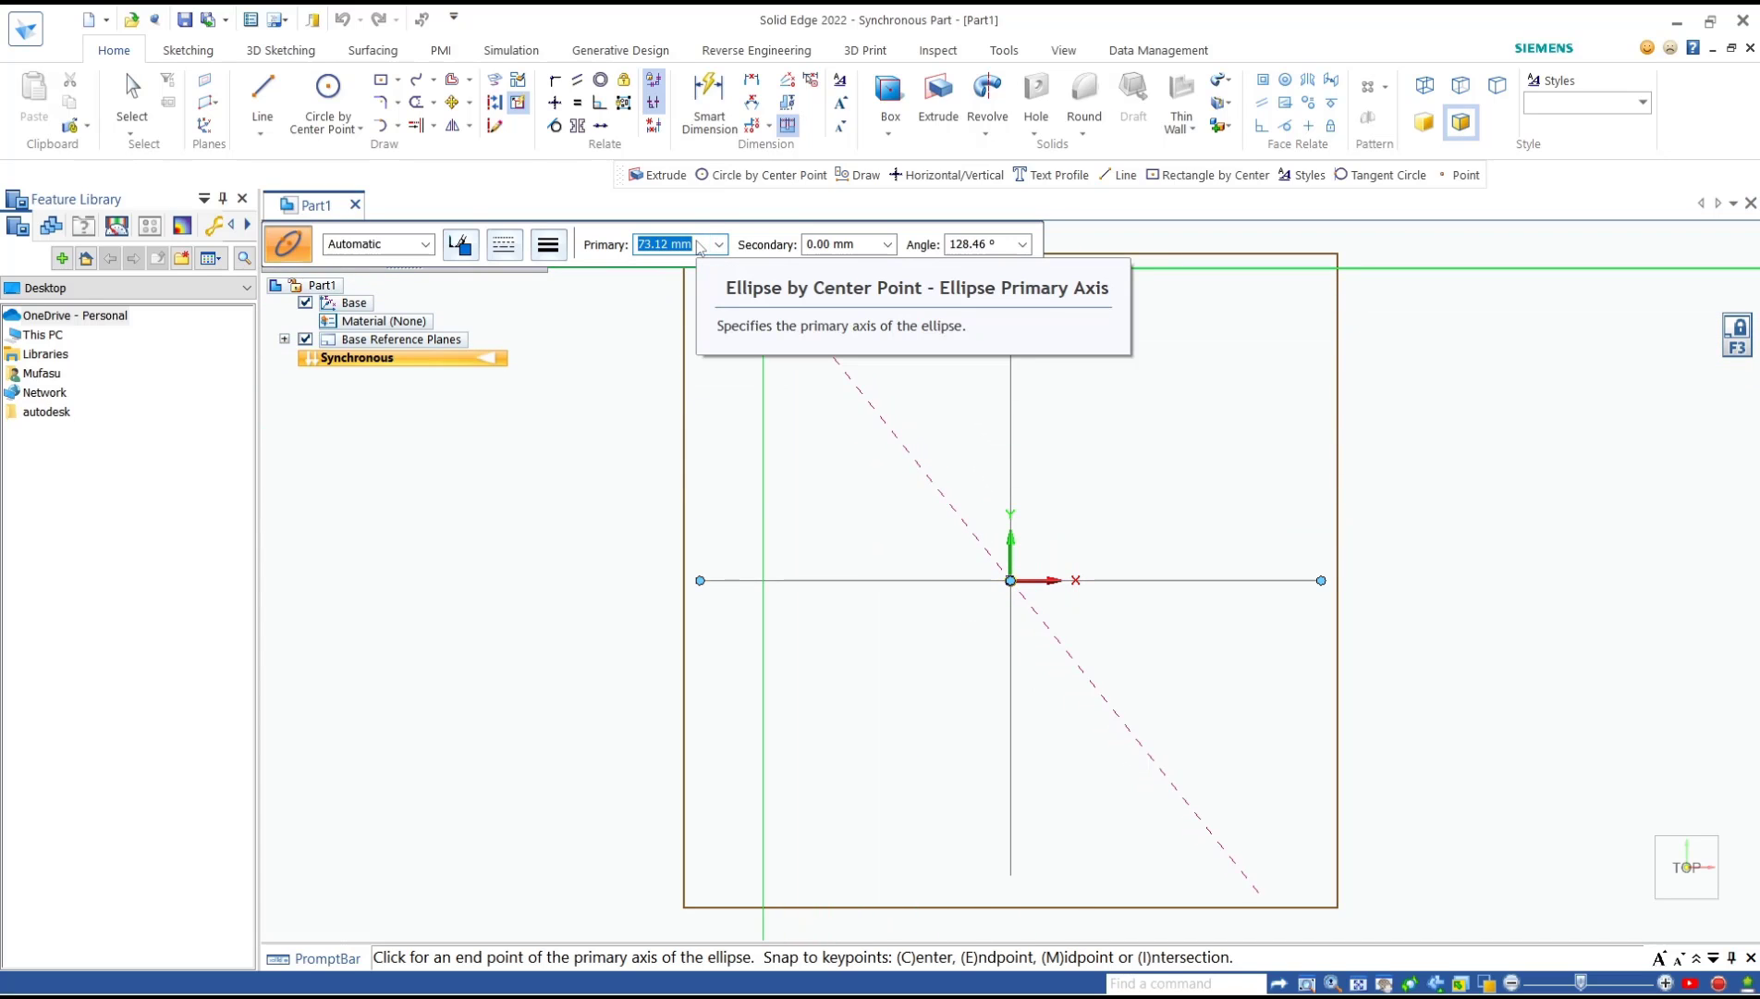
text(50)
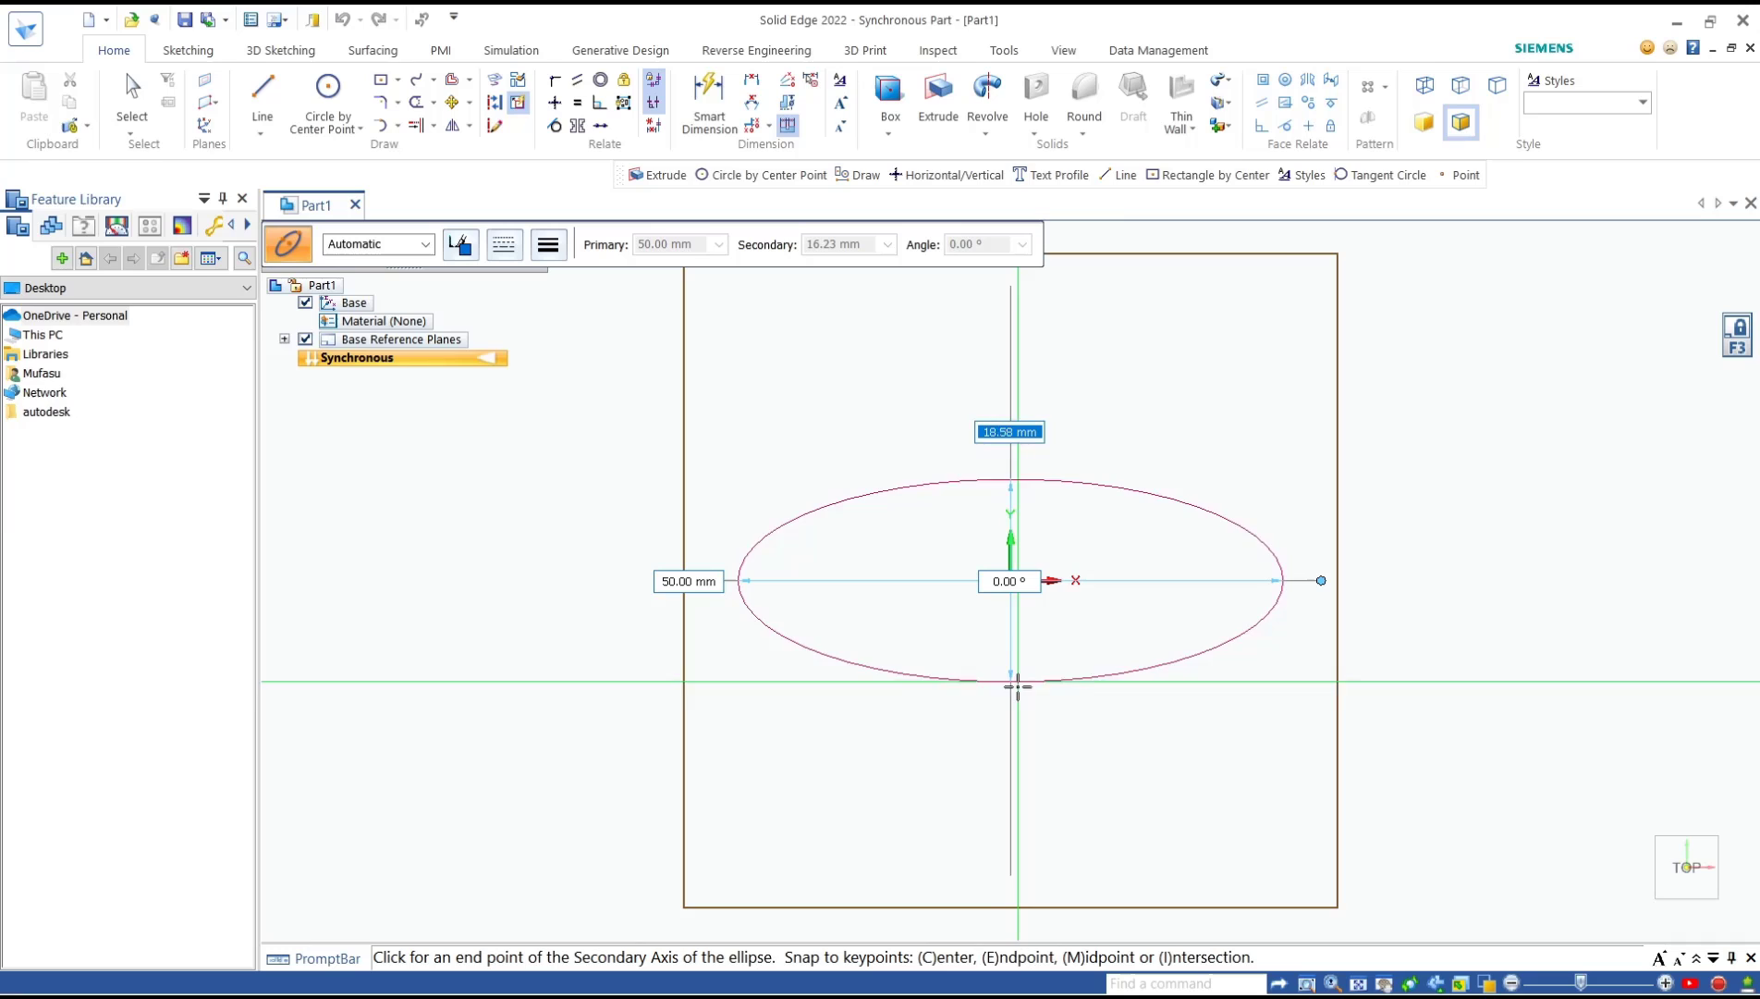
mouse_move(1048, 731)
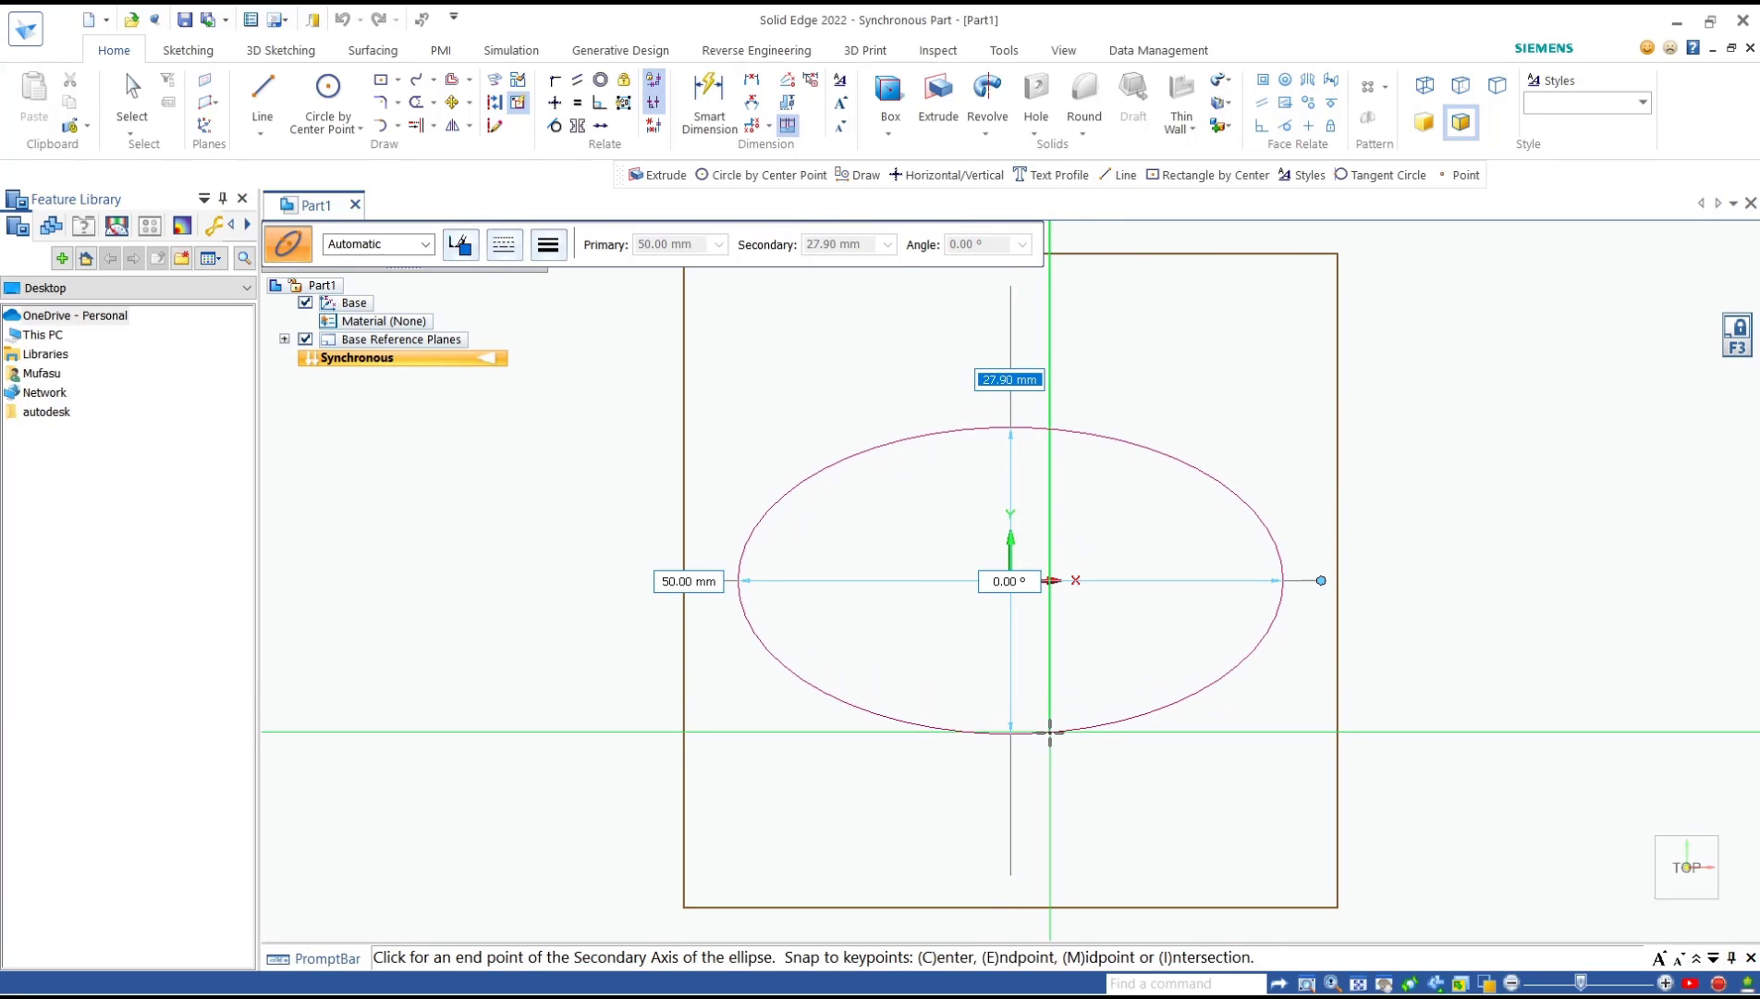
text(25)
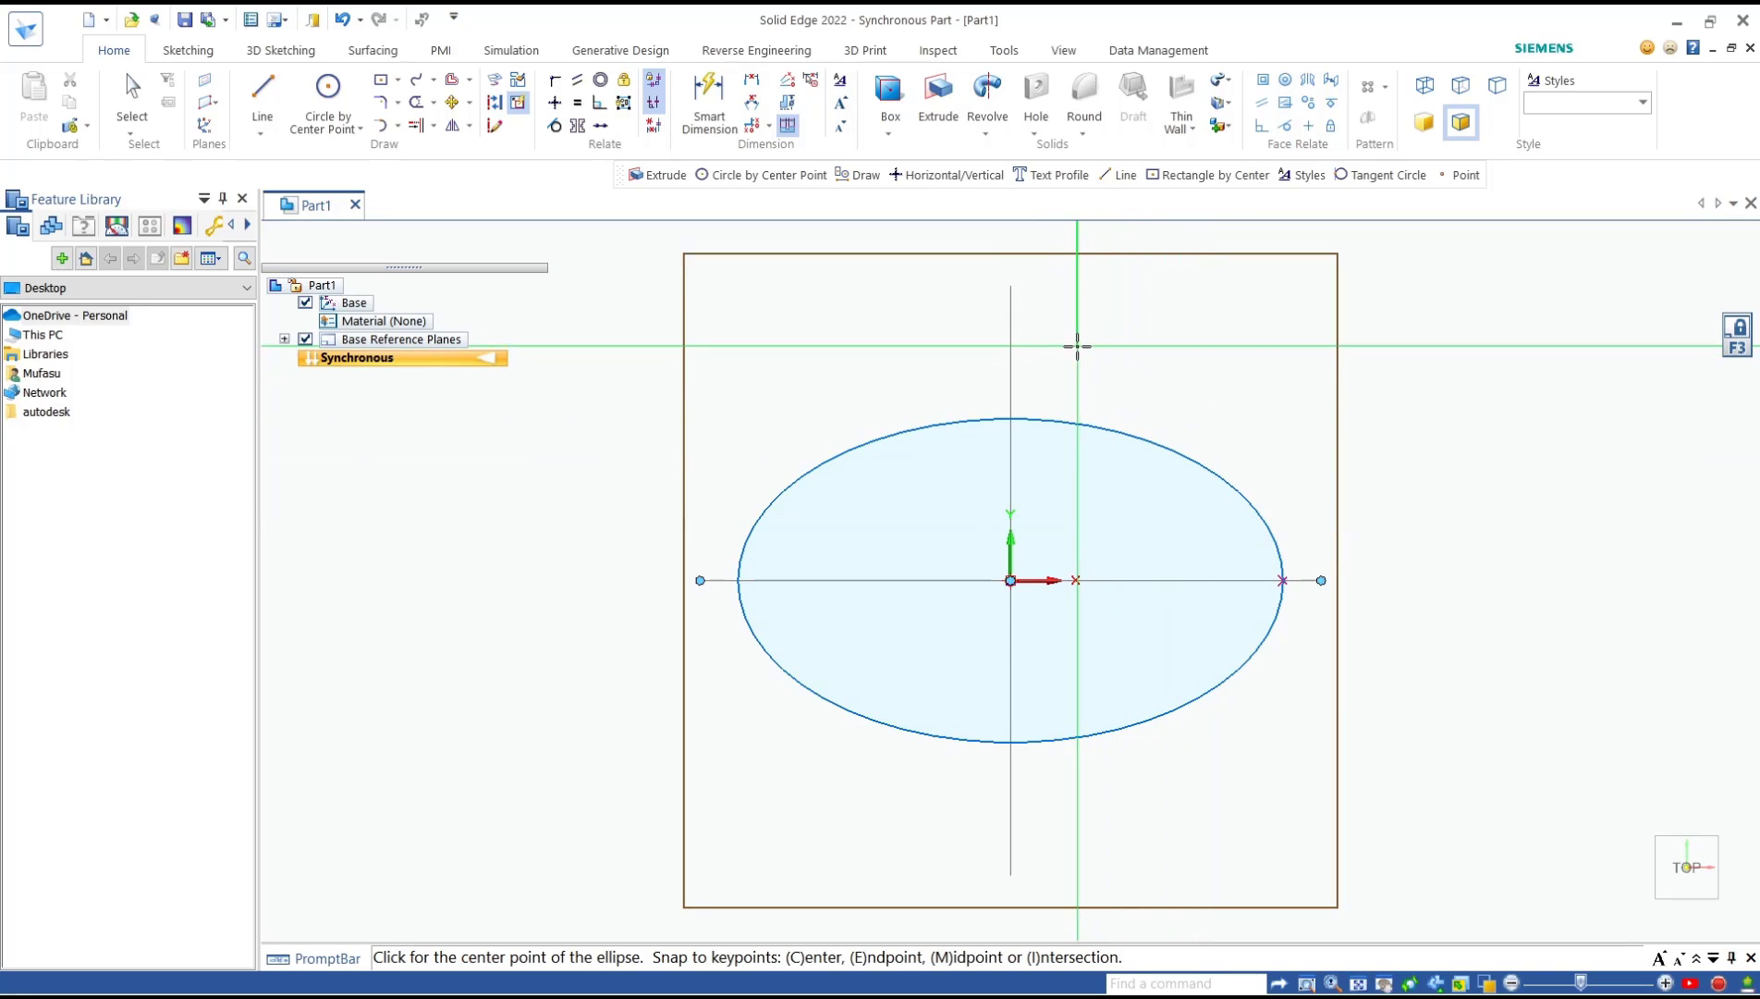
Start a three-point ellipse below the first one, entering 50 for the primary axis
click(327, 100)
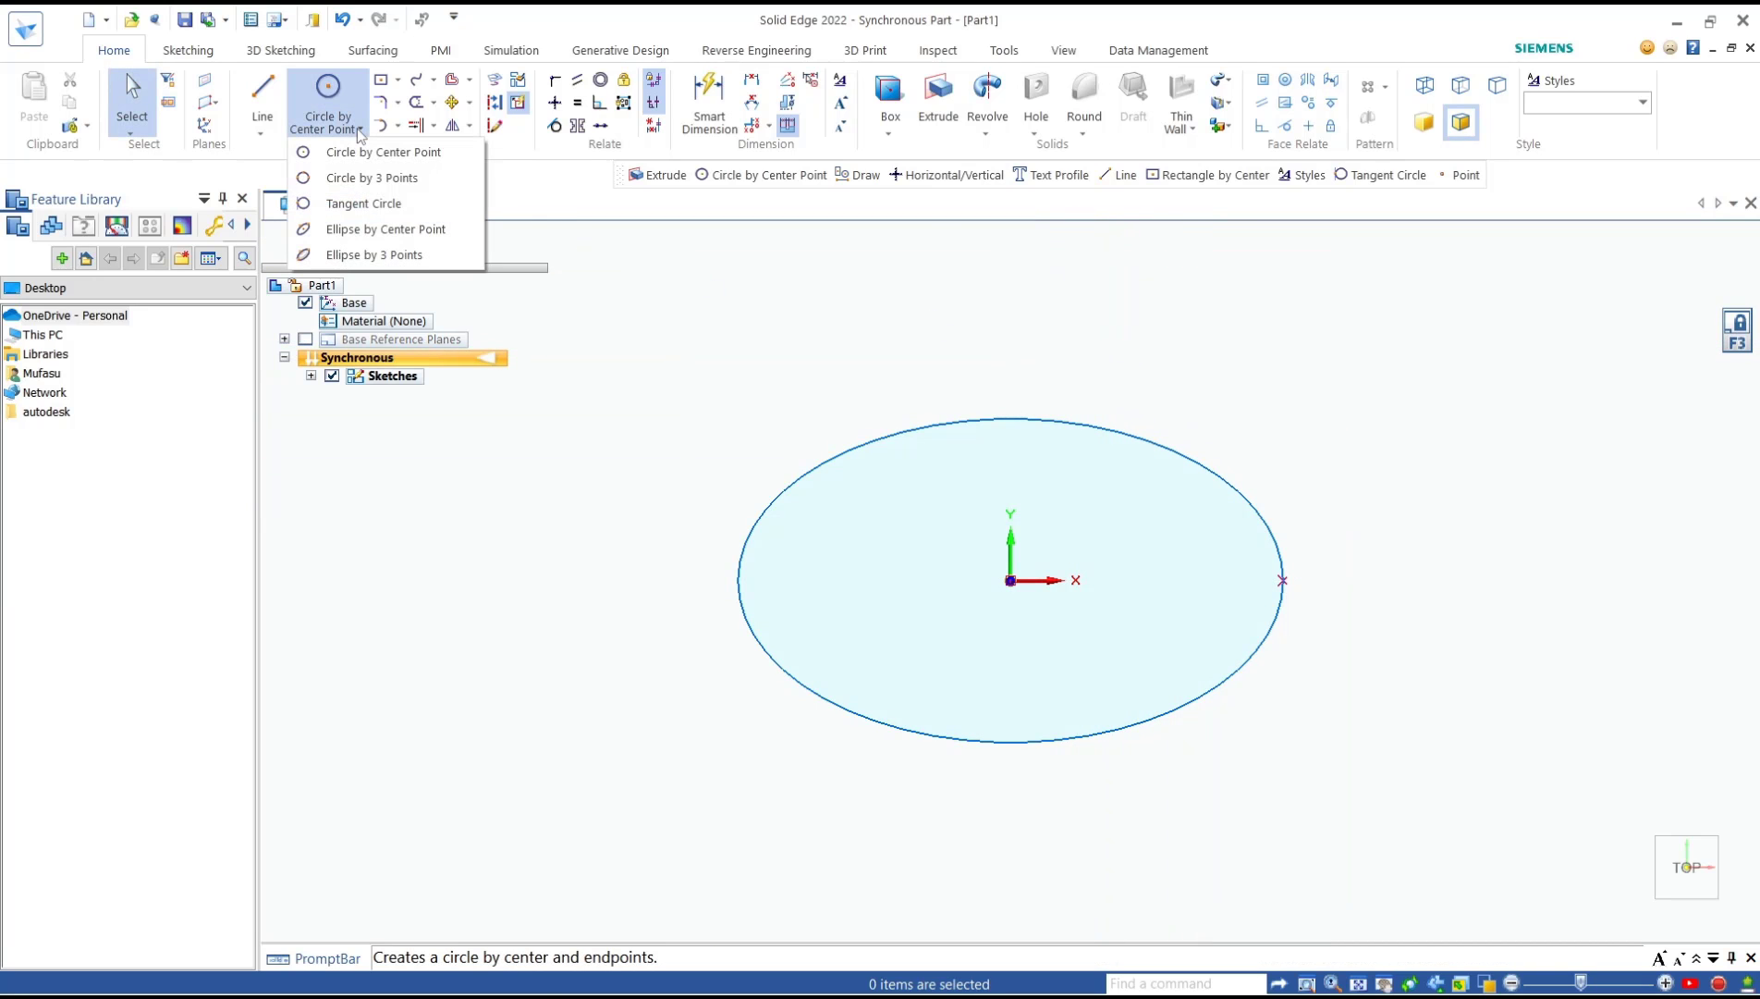
mouse_move(373, 255)
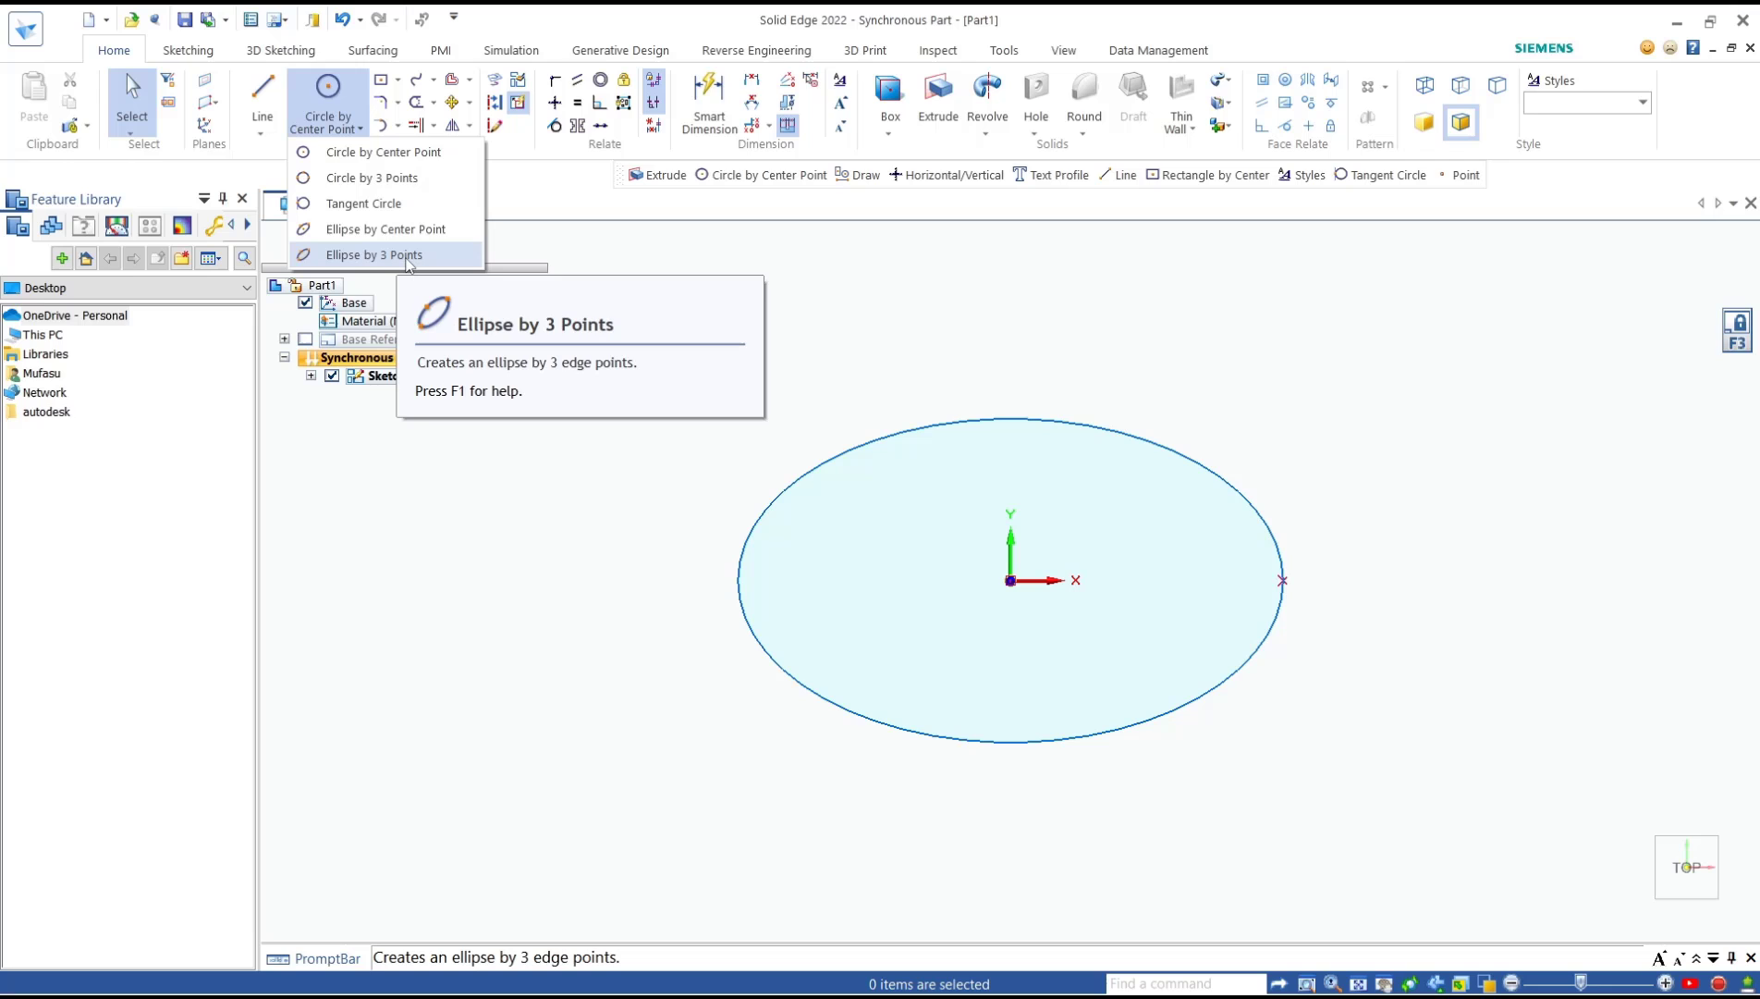
click(376, 254)
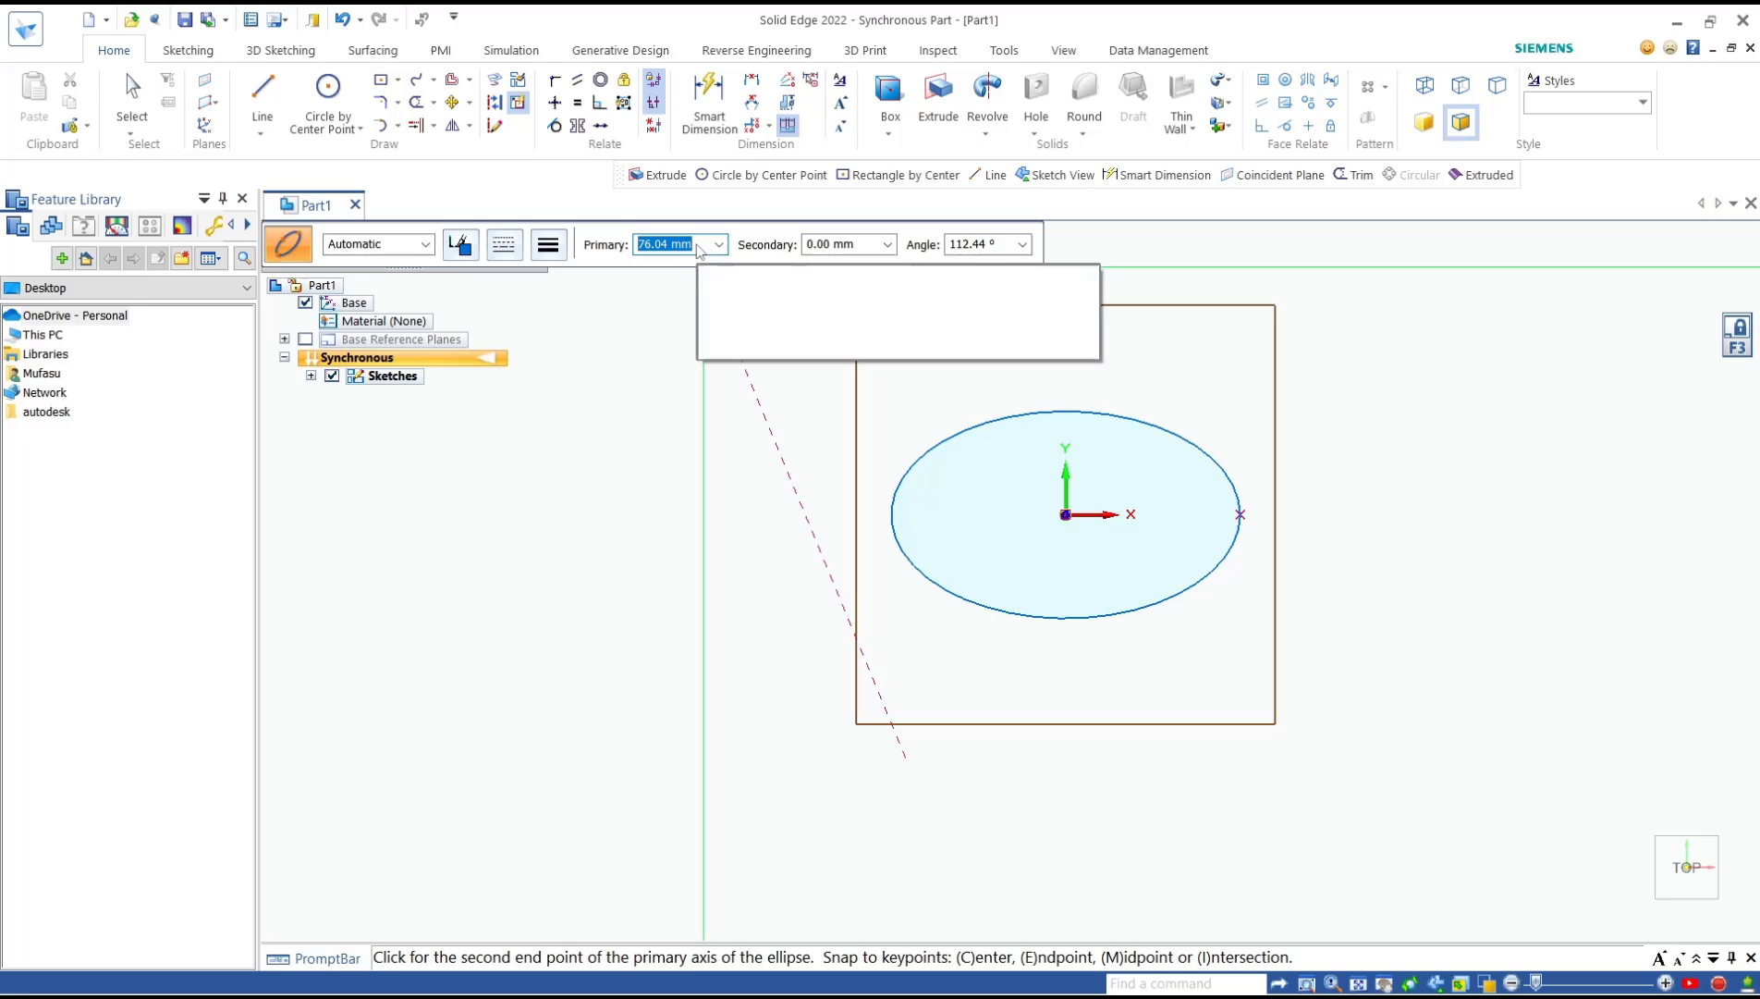
text(50)
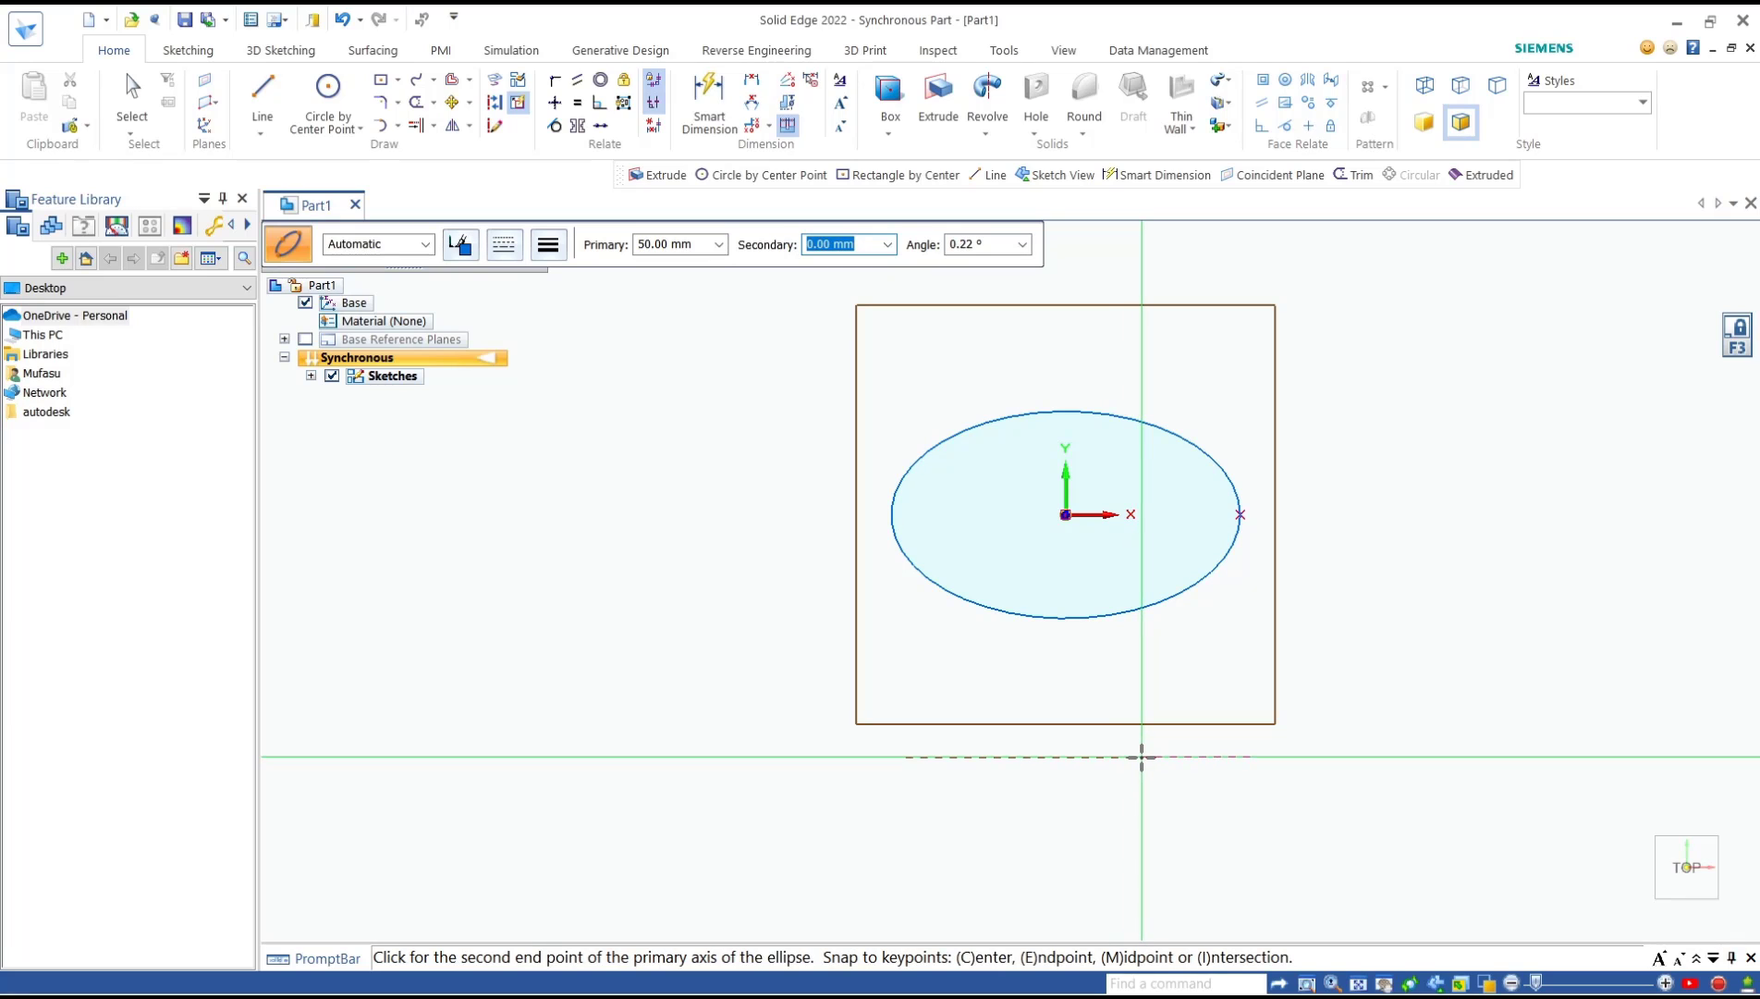
mouse_move(1041, 680)
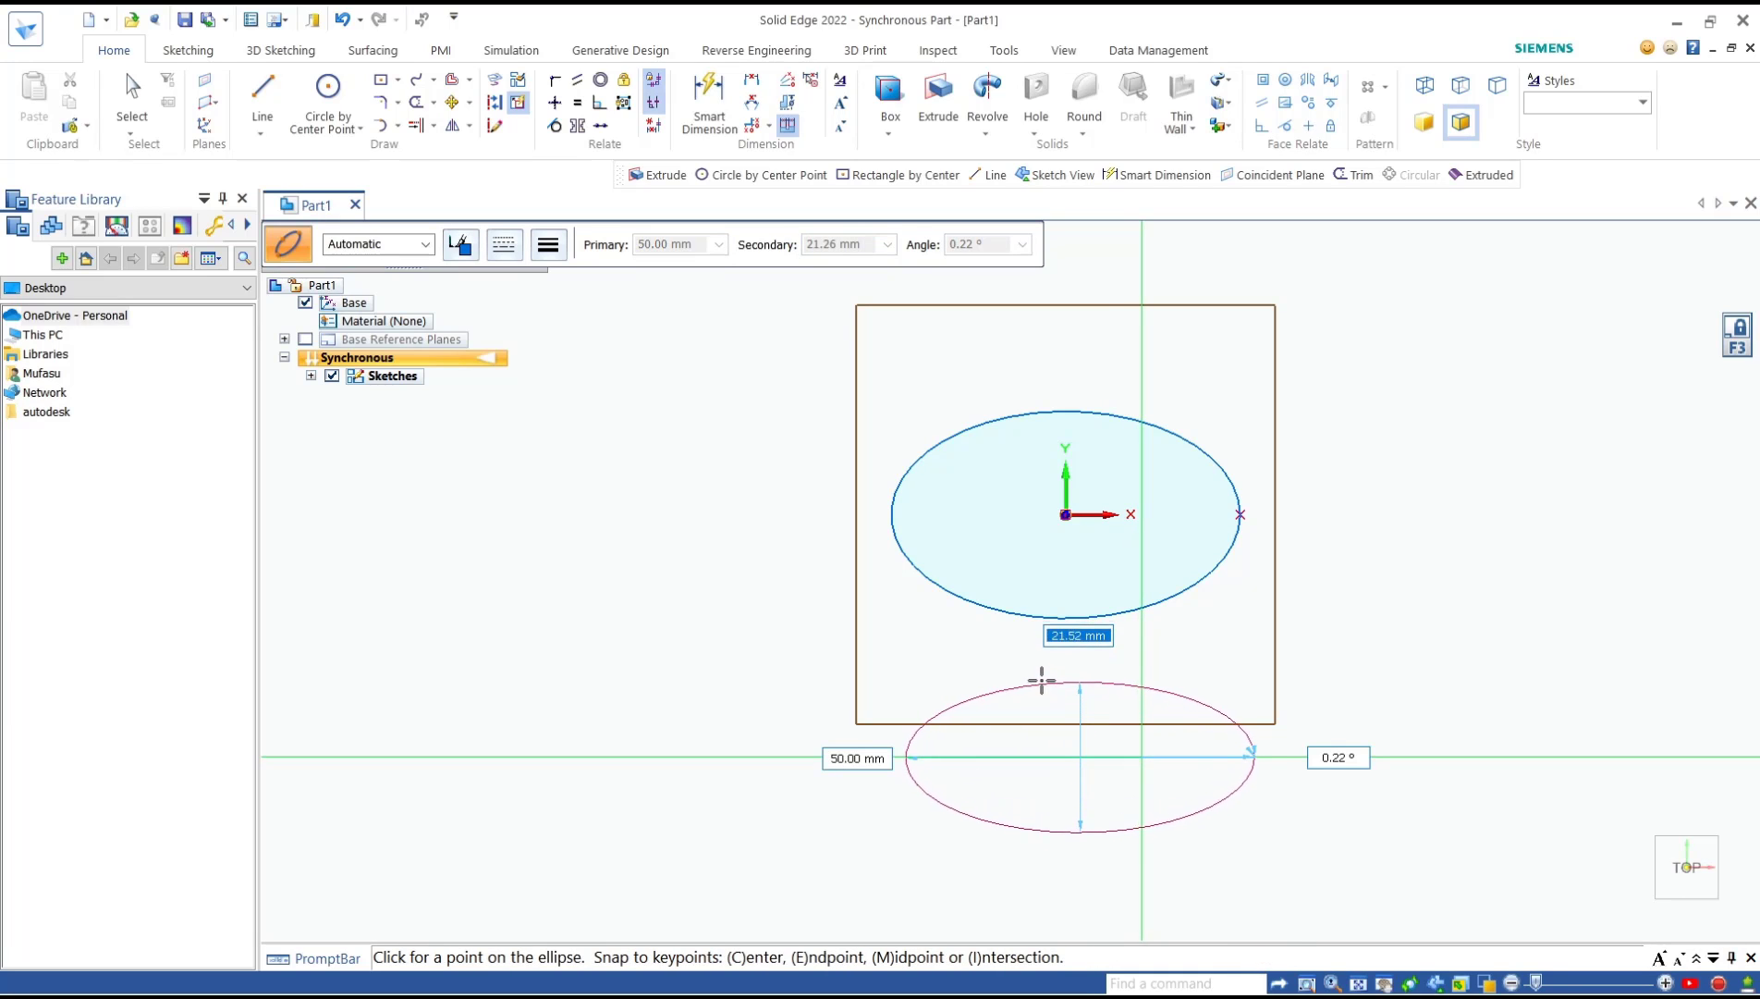